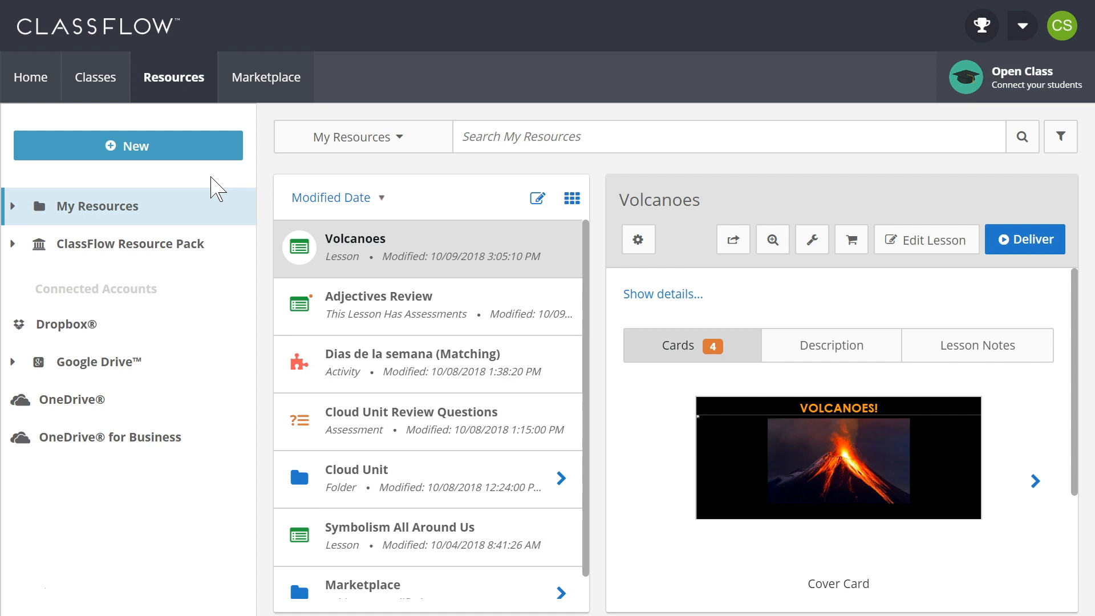
{"action": "mouse_move", "coordinate": [160, 137]}
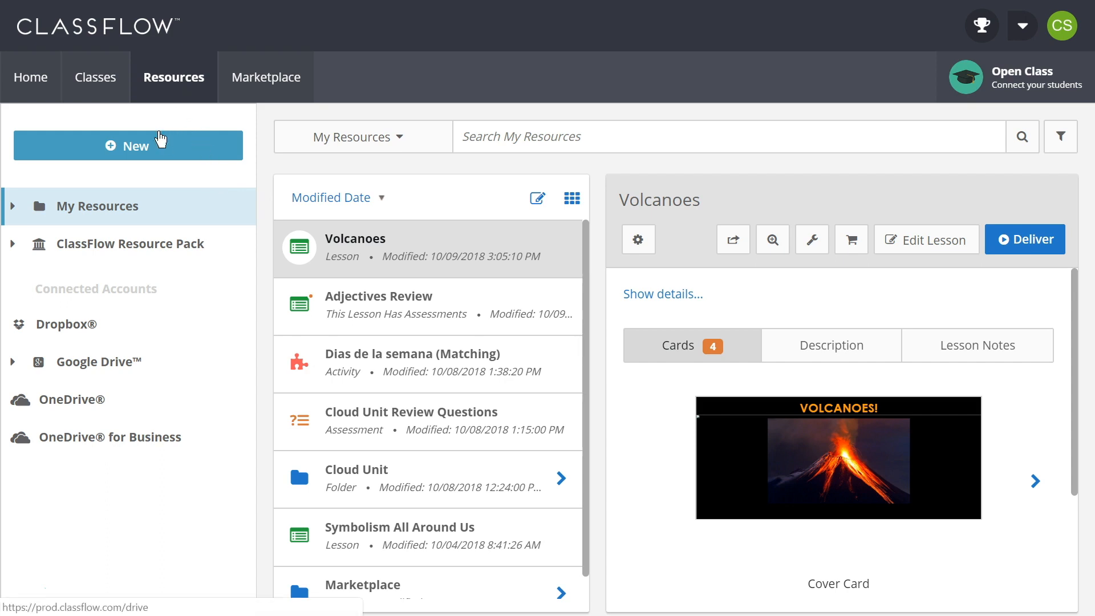
Choose File Upload from the New menu to browse the To Convert folder
{"action": "left_click", "coordinate": [128, 145]}
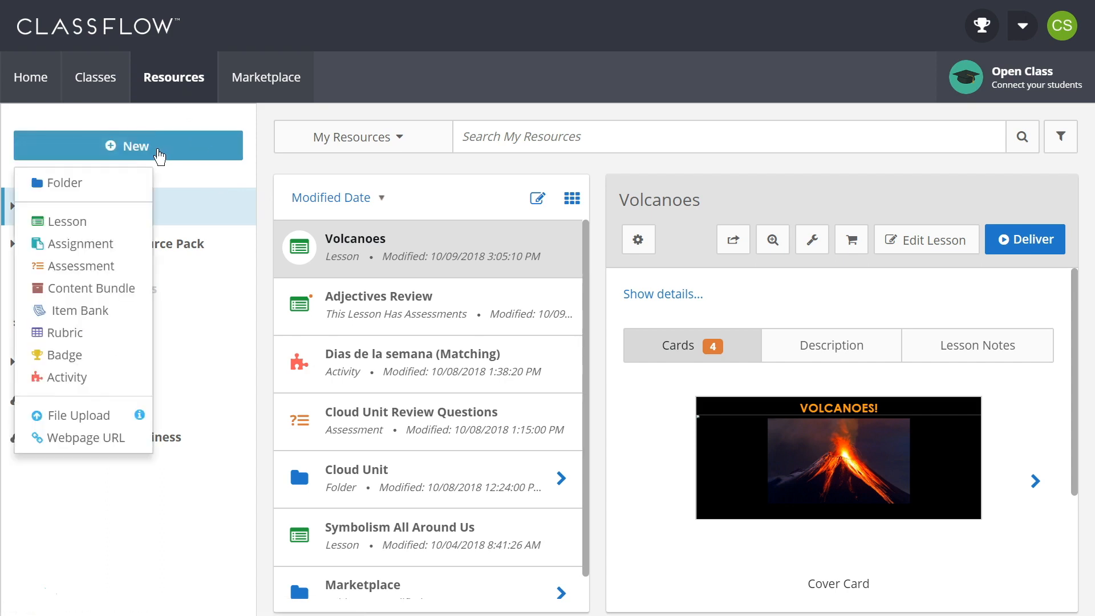
{"action": "left_click", "coordinate": [78, 415]}
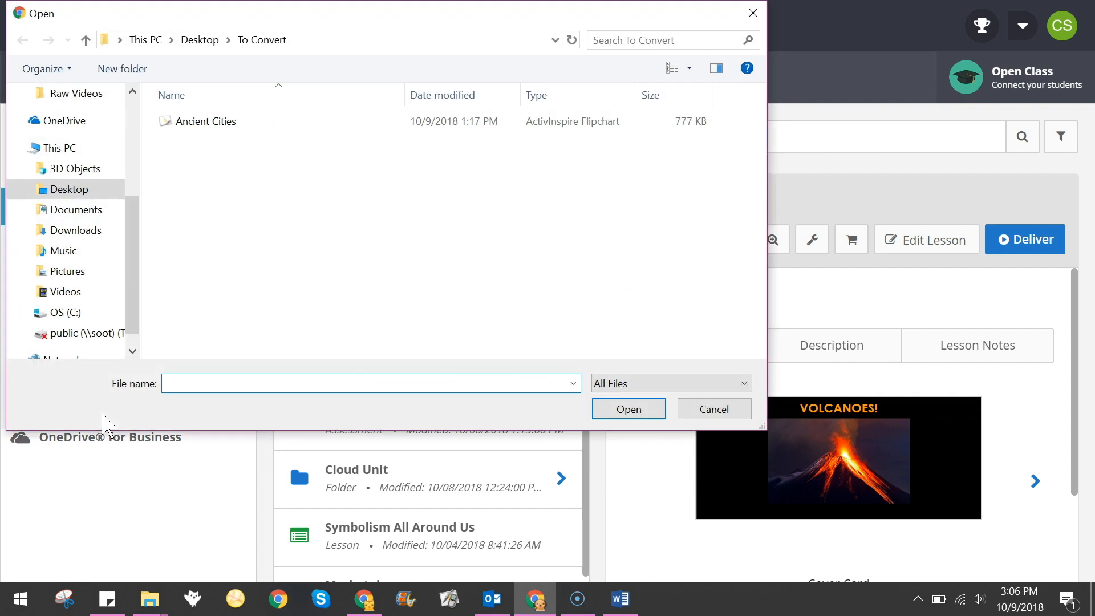
Select the 'Ancient Cities' flipchart in the To Convert folder and upload it
{"action": "left_click", "coordinate": [205, 121]}
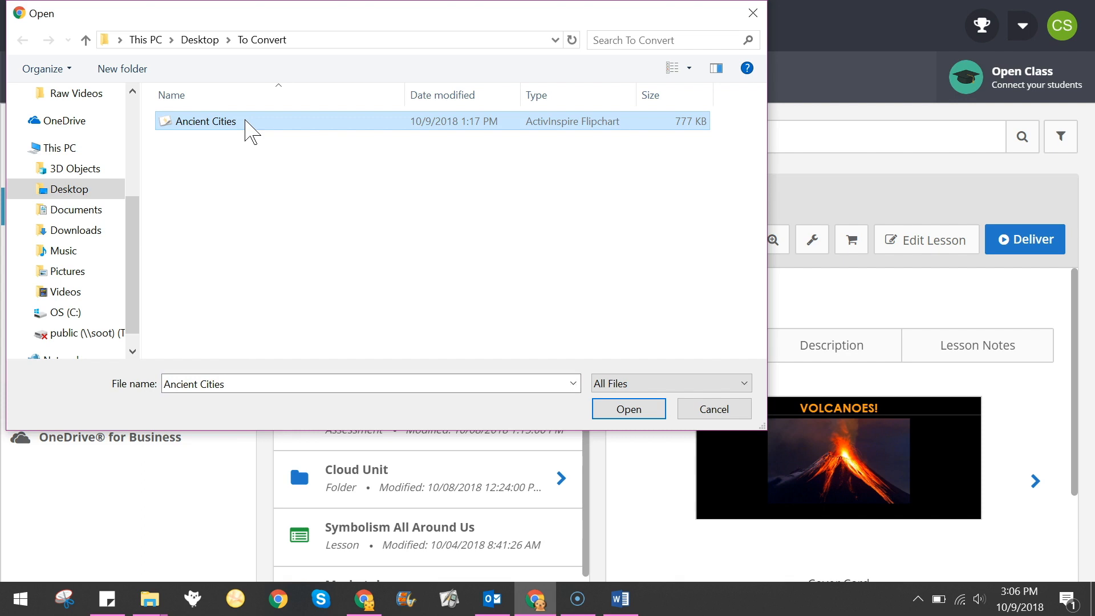
{"action": "mouse_move", "coordinate": [425, 305]}
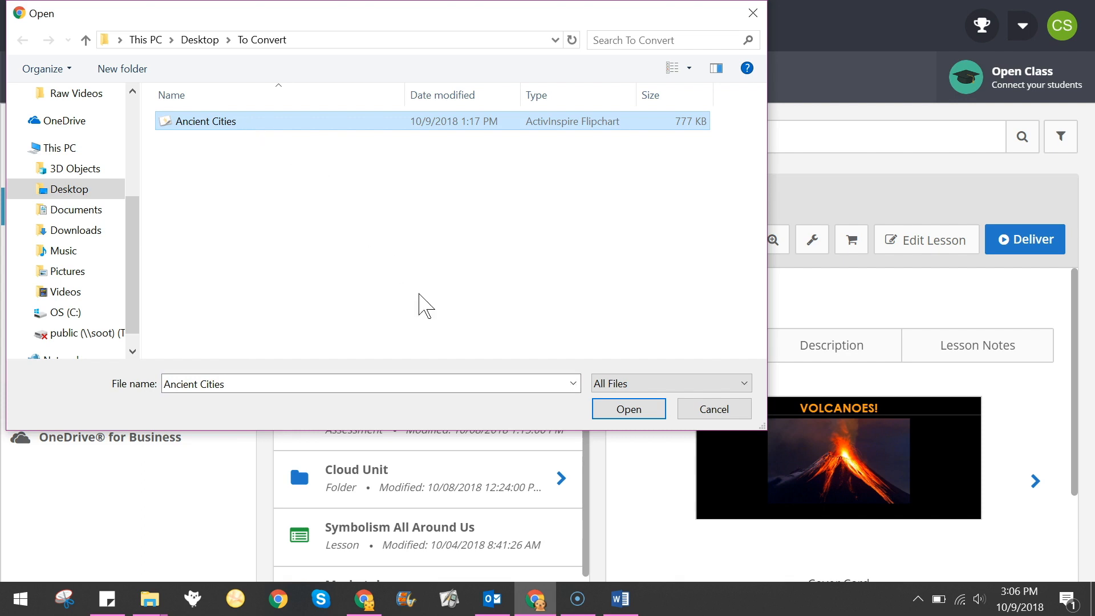
{"action": "left_click", "coordinate": [628, 409]}
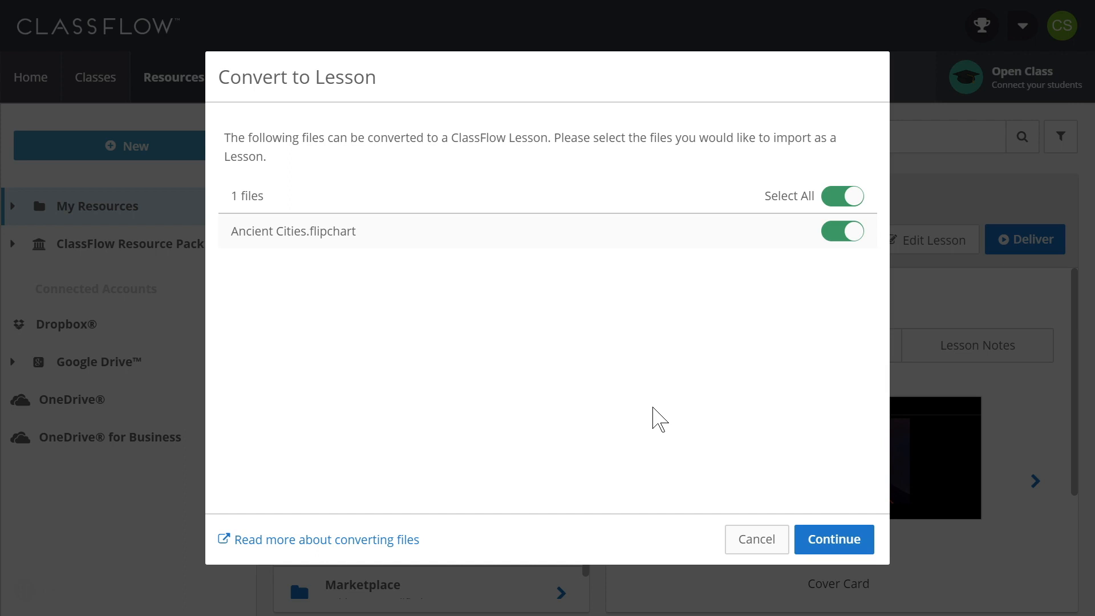
{"action": "mouse_move", "coordinate": [837, 551]}
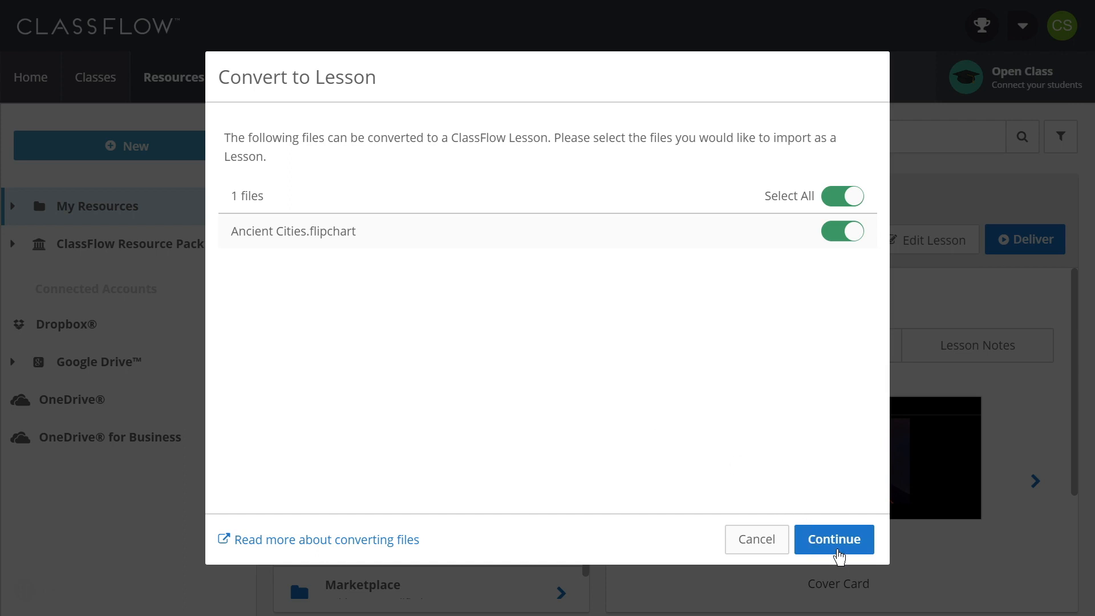
Convert 'Ancient Cities' to a lesson and preview its 9 cards in My Resources
{"action": "left_click", "coordinate": [832, 538]}
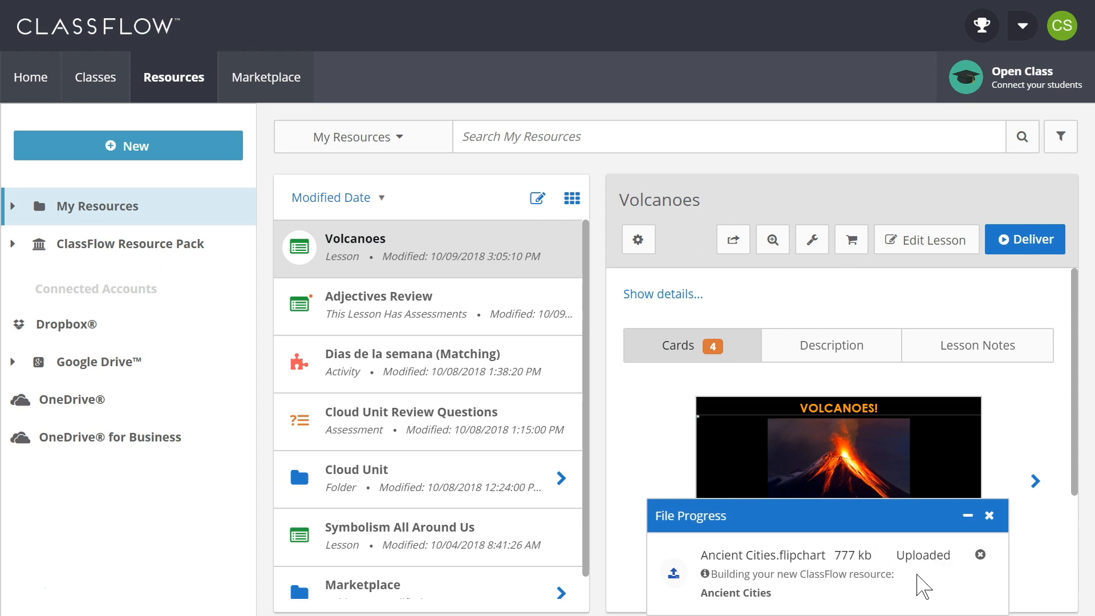
{"action": "mouse_move", "coordinate": [932, 583]}
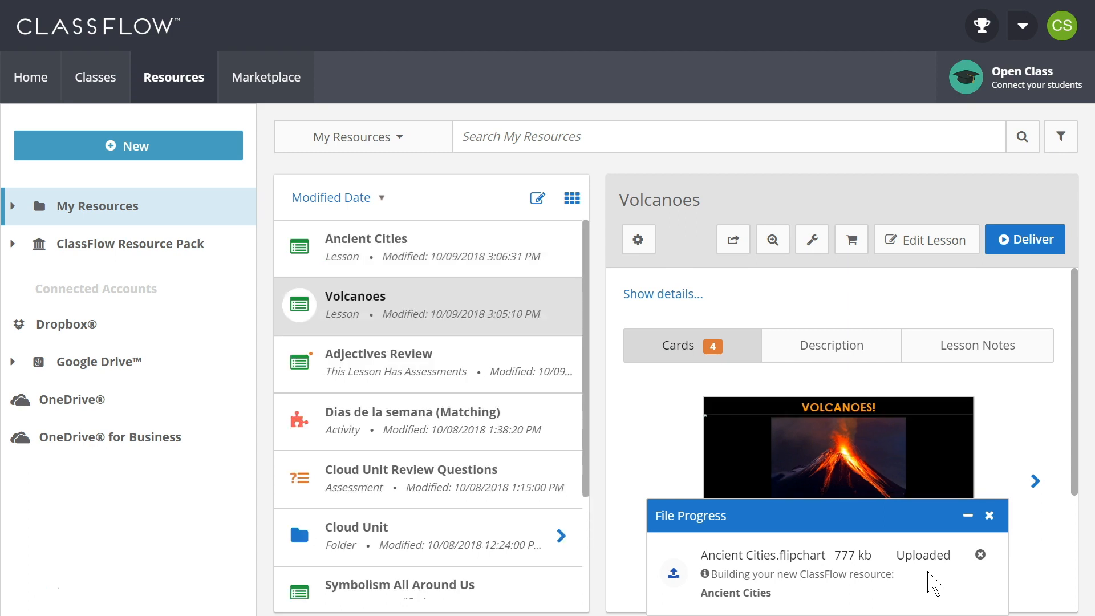
{"action": "left_click", "coordinate": [989, 515]}
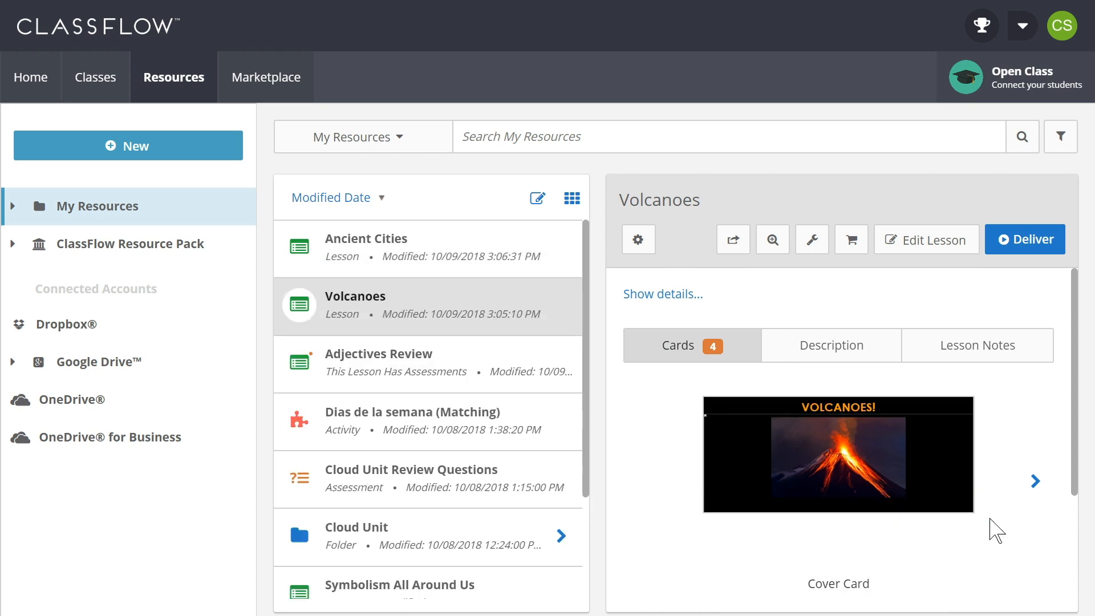
{"action": "left_click", "coordinate": [367, 238]}
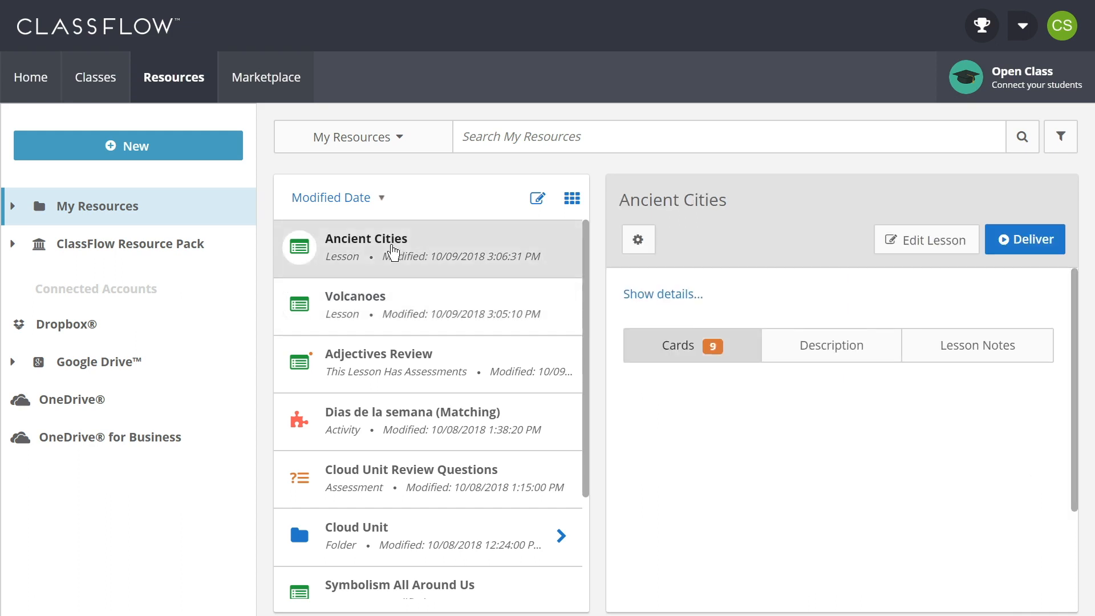